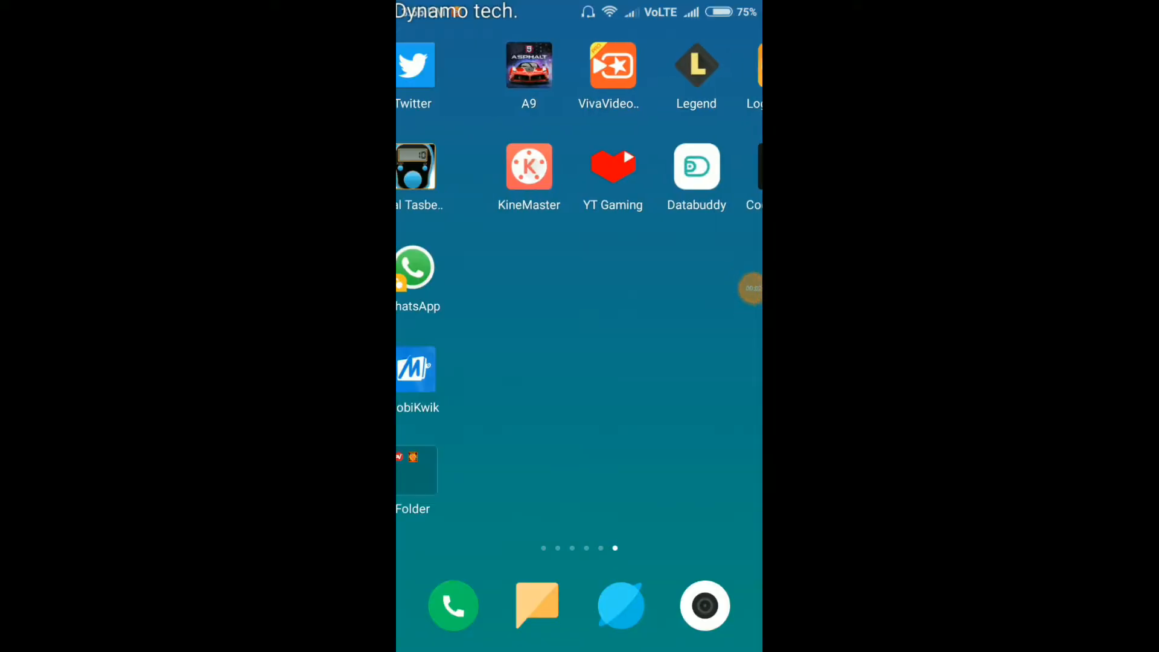
Open the home-screen folder containing ExpressVPN and GLTools.
click(413, 469)
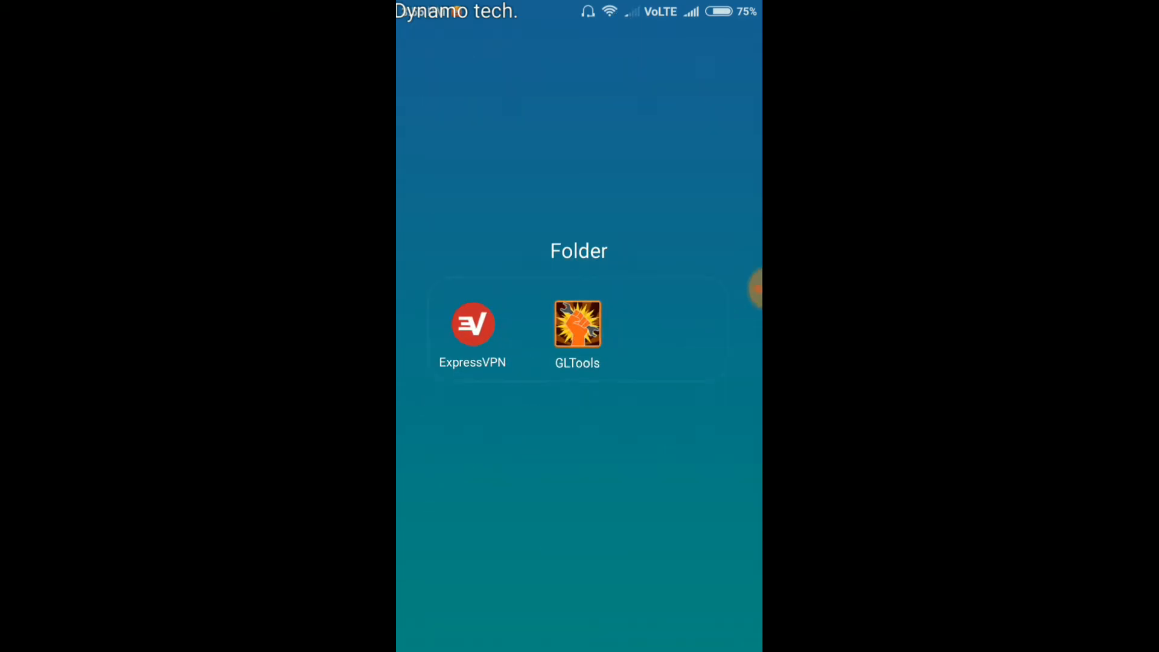
drag(578, 324, 609, 307)
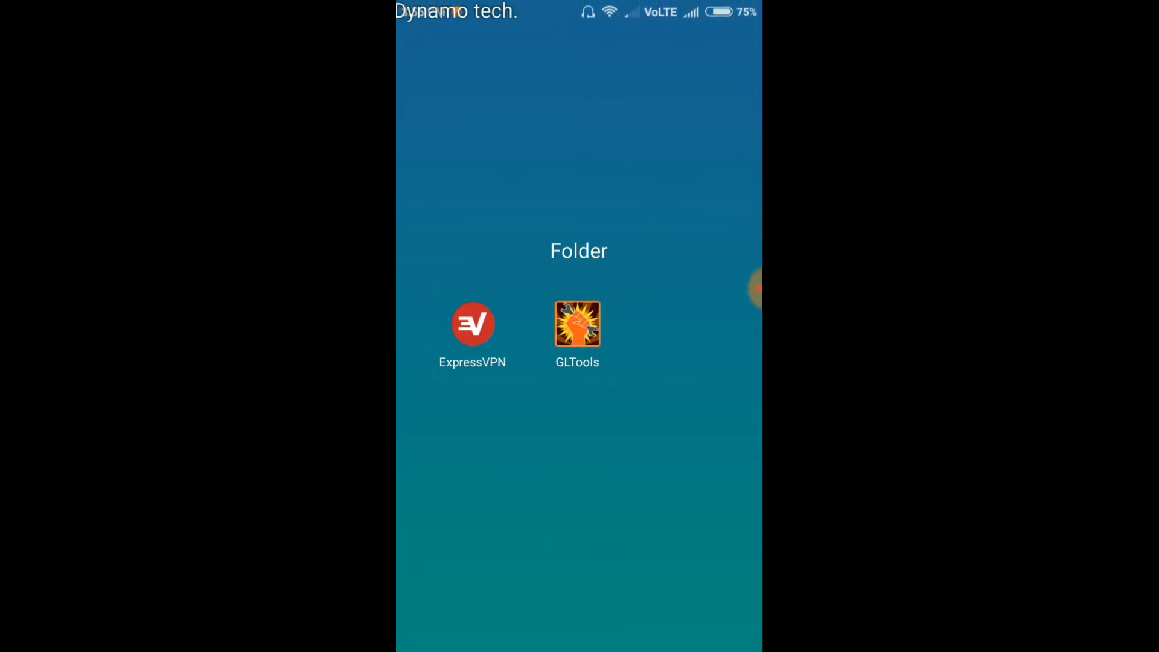
Launch GLTools and open the A9 game's configuration page.
click(577, 324)
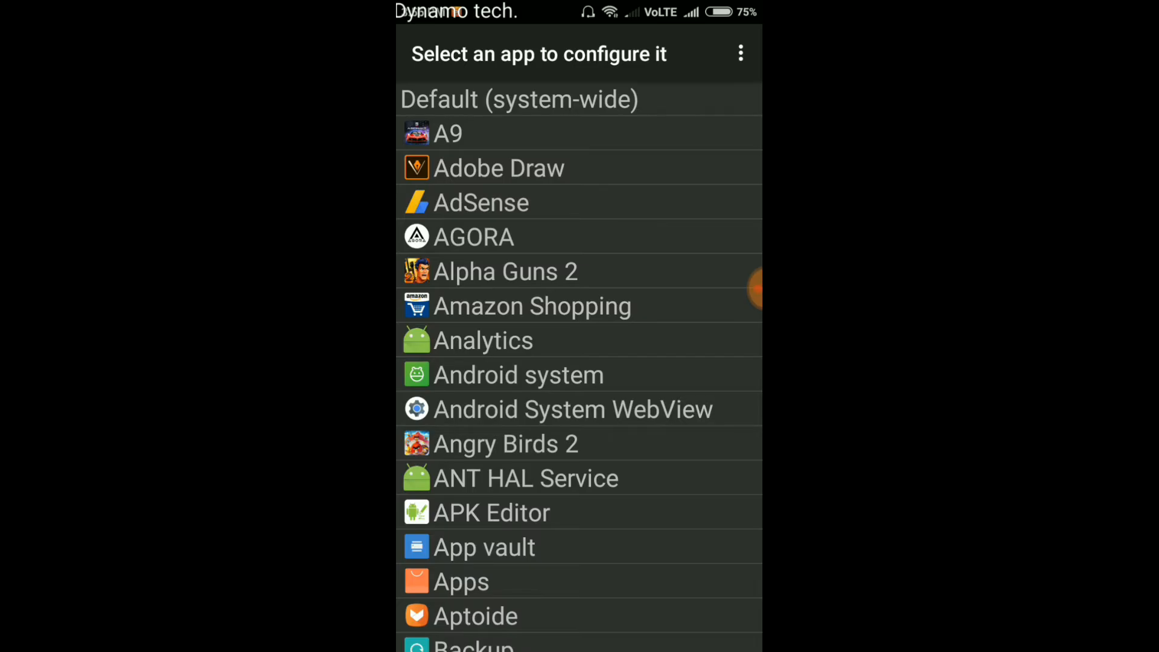
click(447, 134)
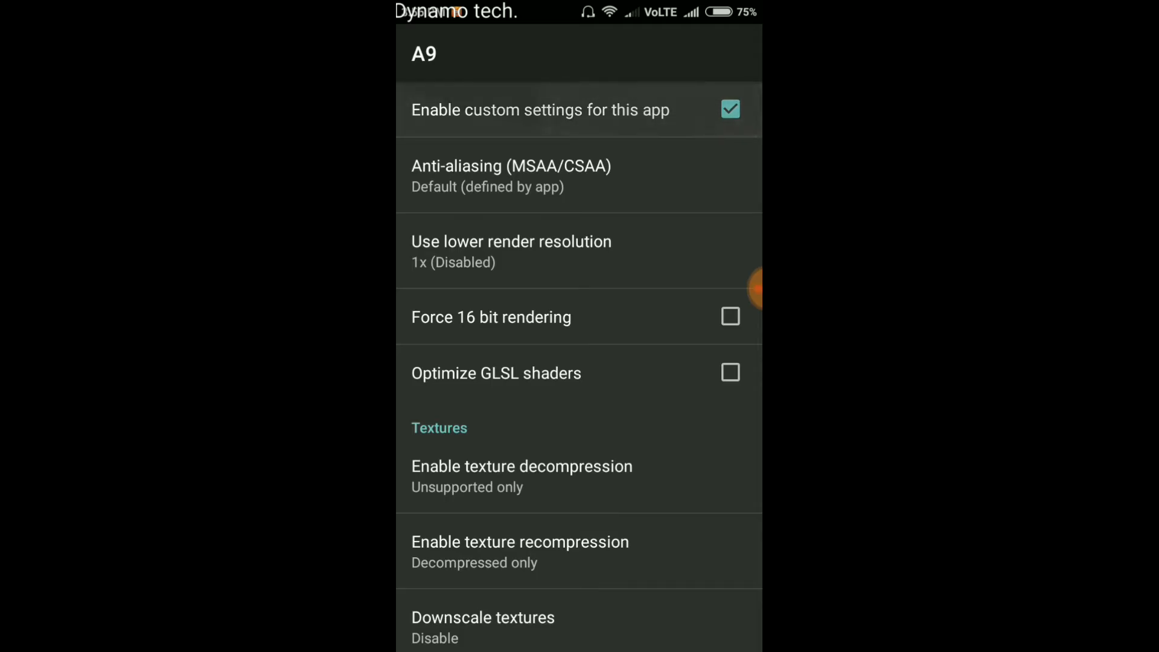
click(731, 110)
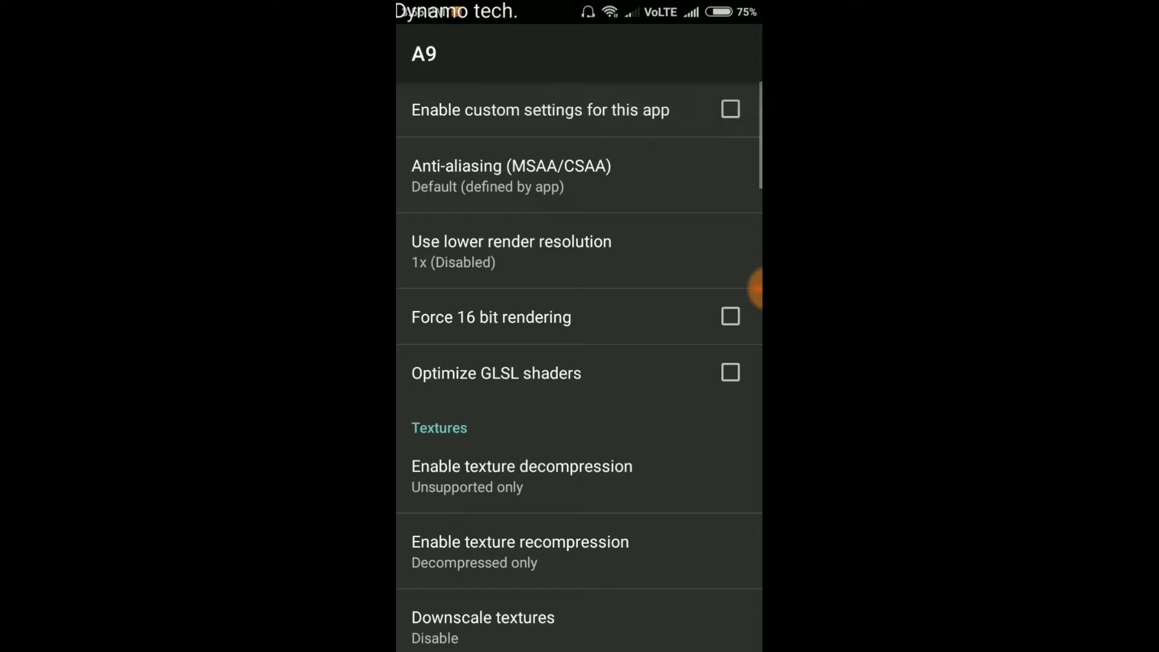
click(730, 109)
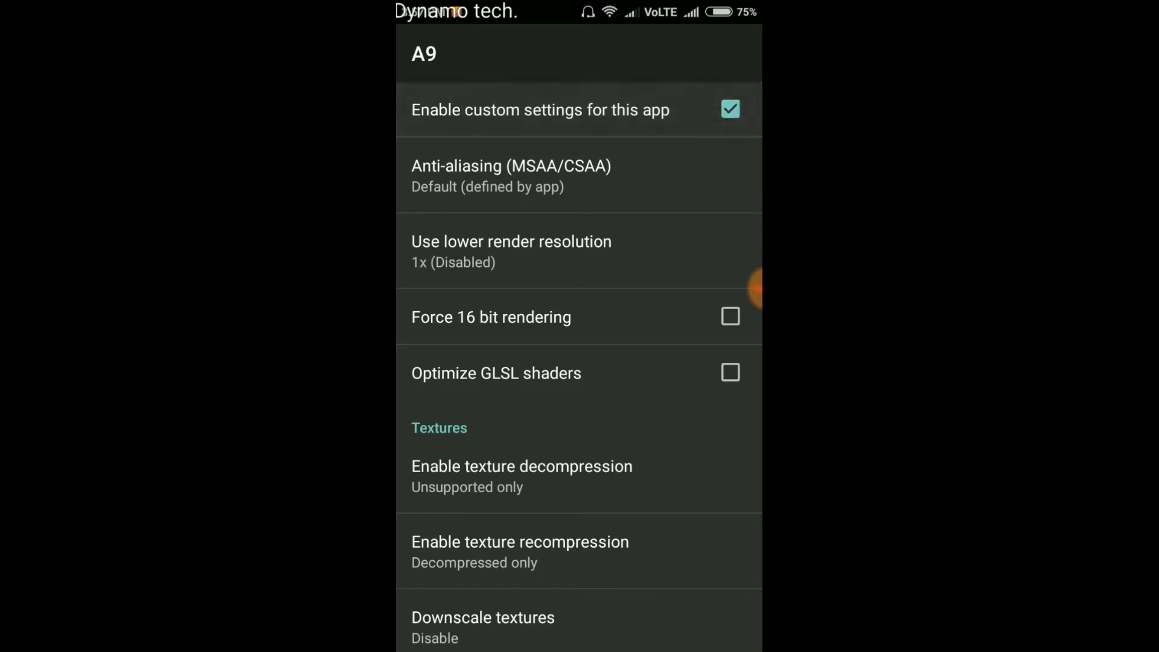
scroll(down, 3)
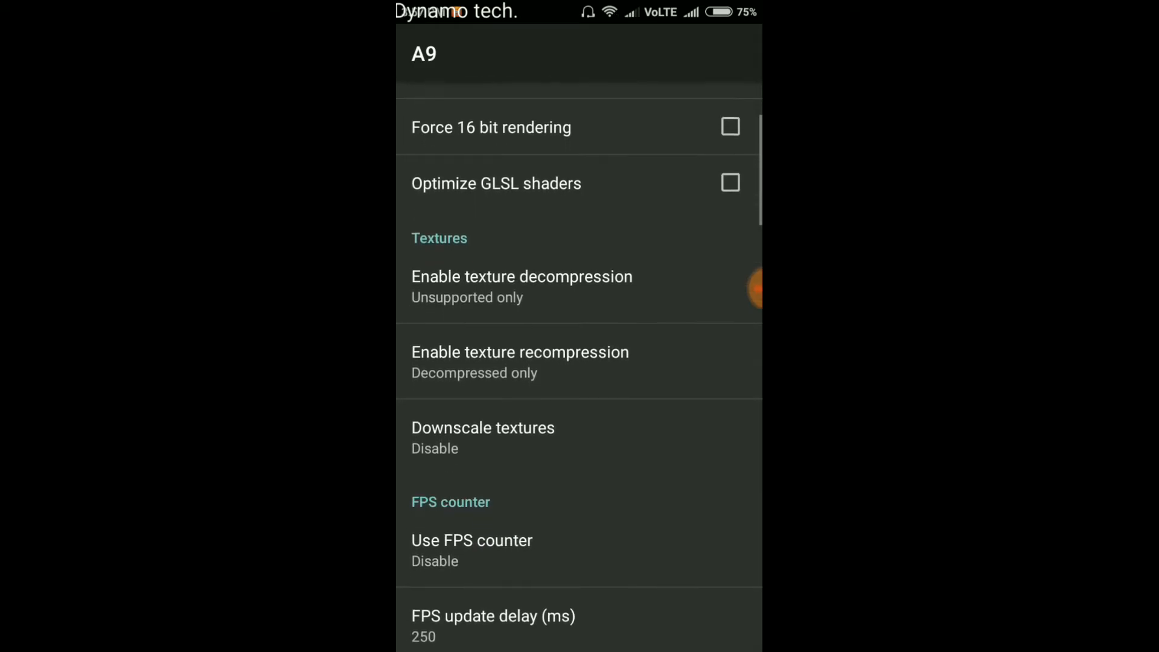
scroll(down, 3)
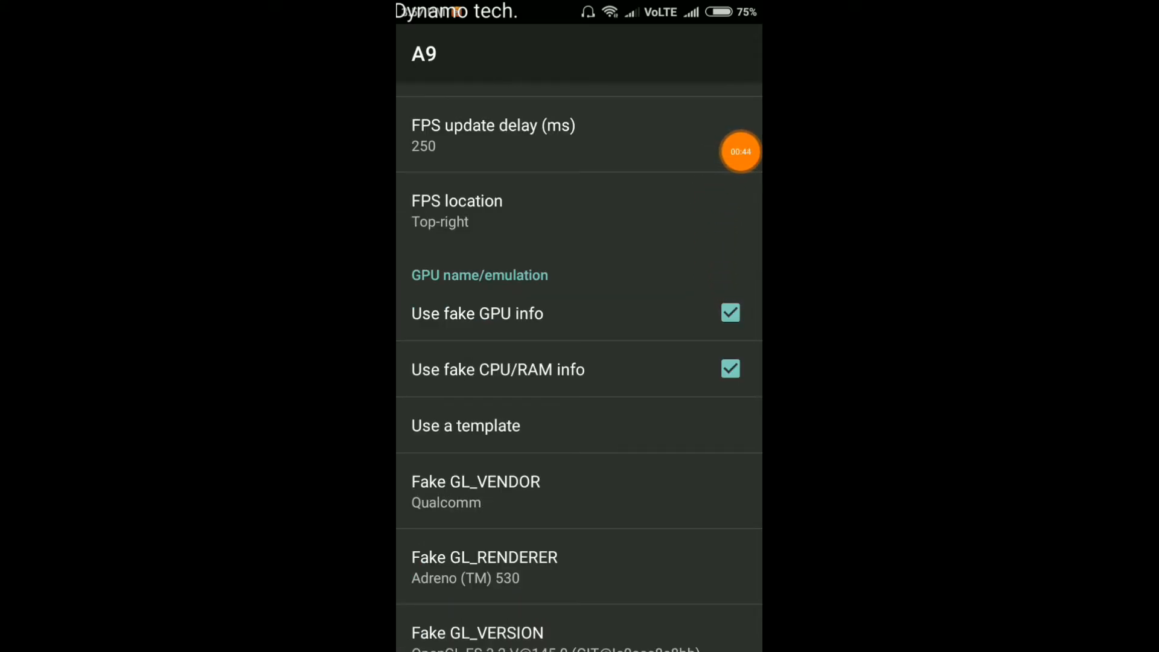
mouse_move(756, 152)
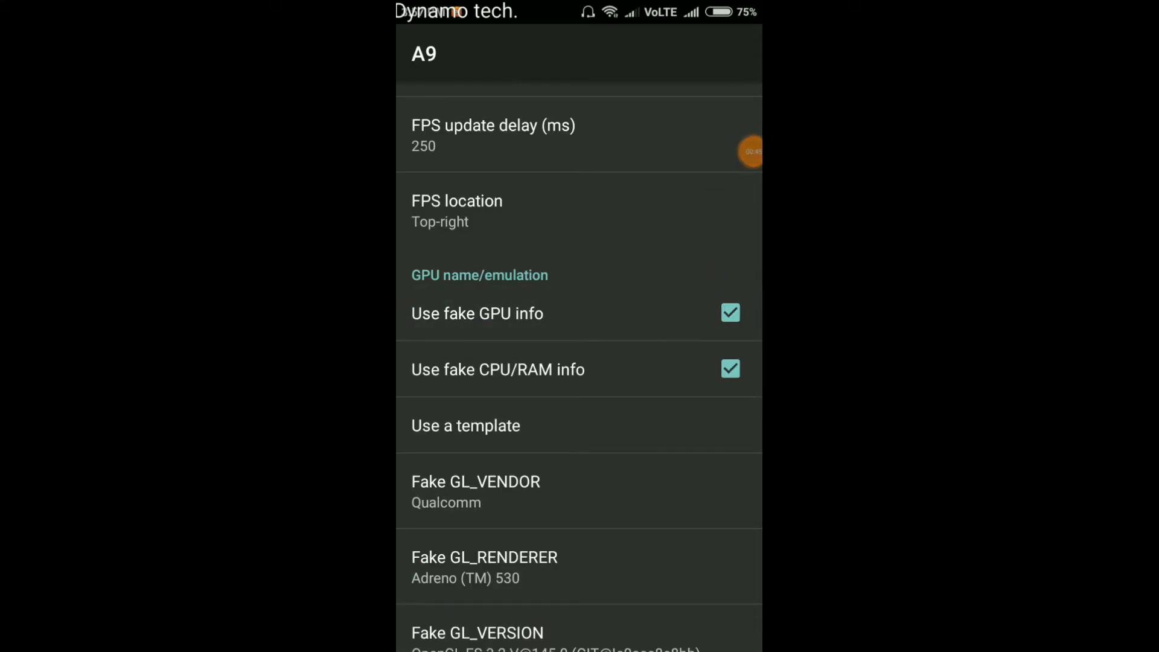
click(731, 369)
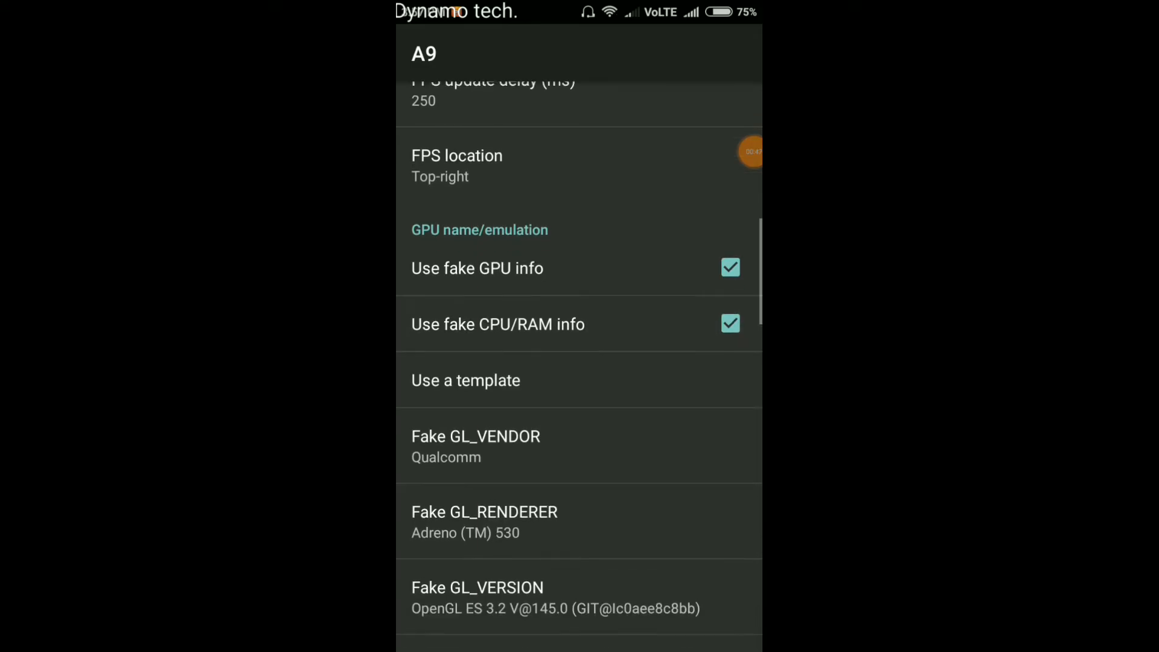
Open A9's template list and scroll through the GPU, CPU and RAM presets.
click(465, 381)
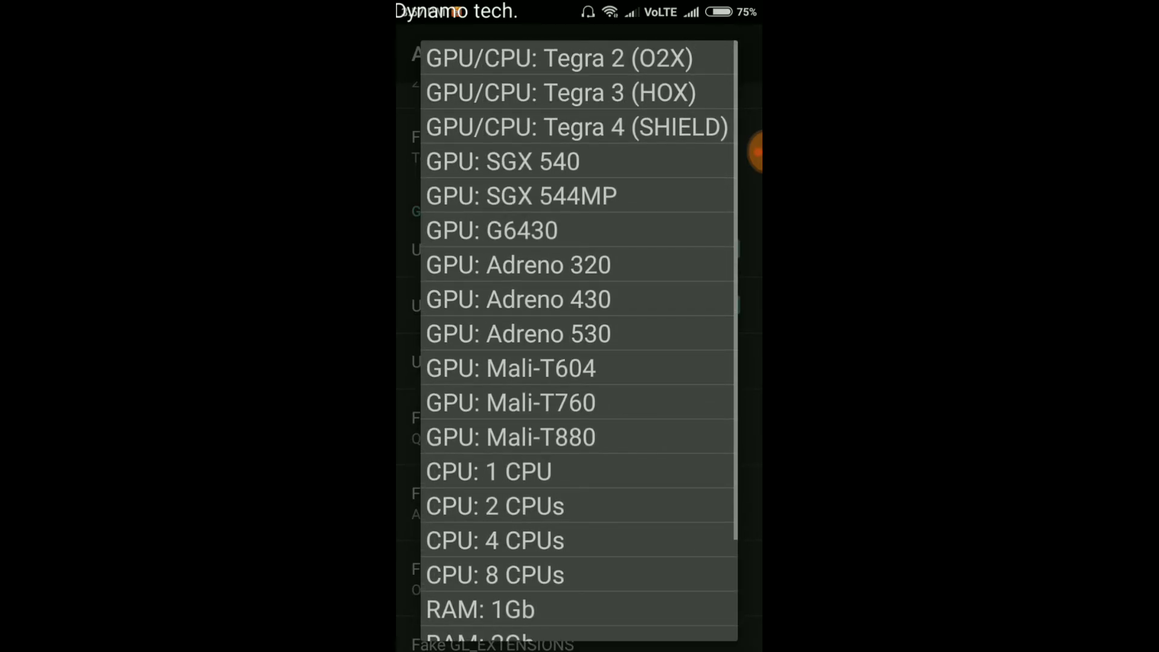
scroll(down, 3)
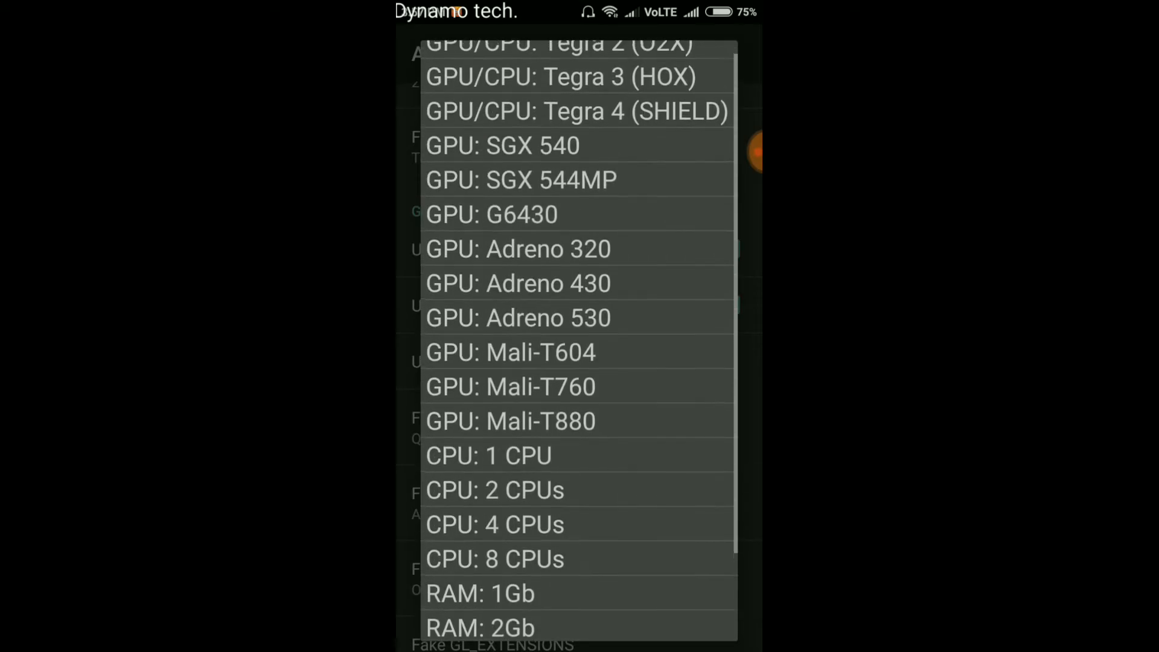
scroll(down, 3)
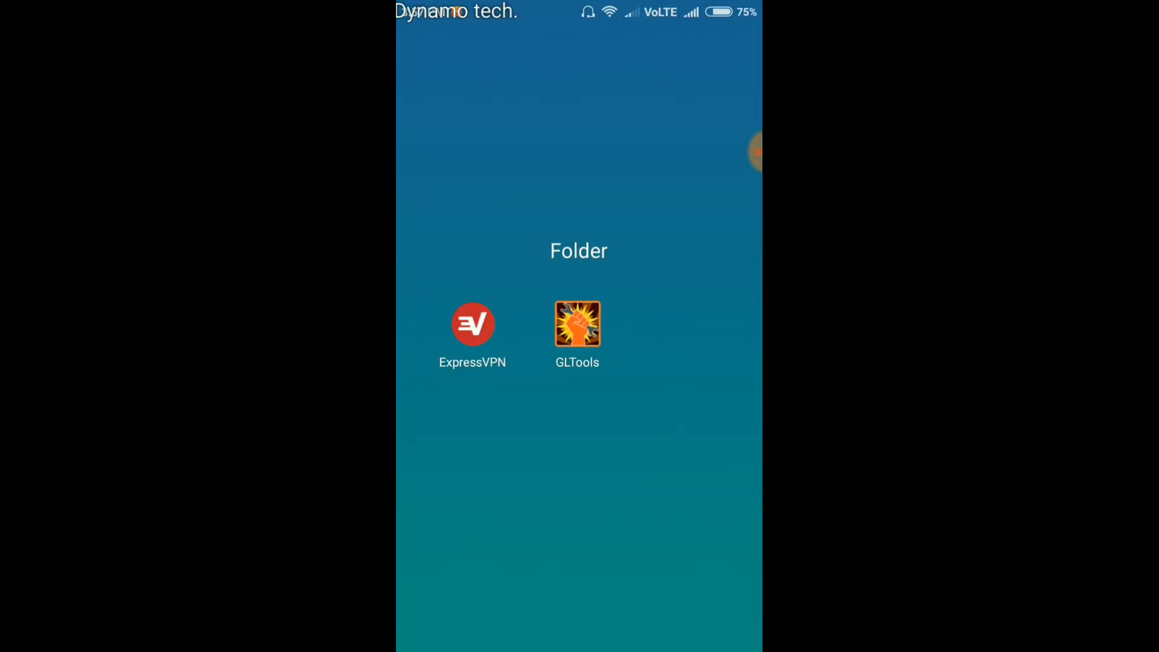
Retry the failed ExpressVPN connection, then swipe to the home page holding A9.
click(473, 325)
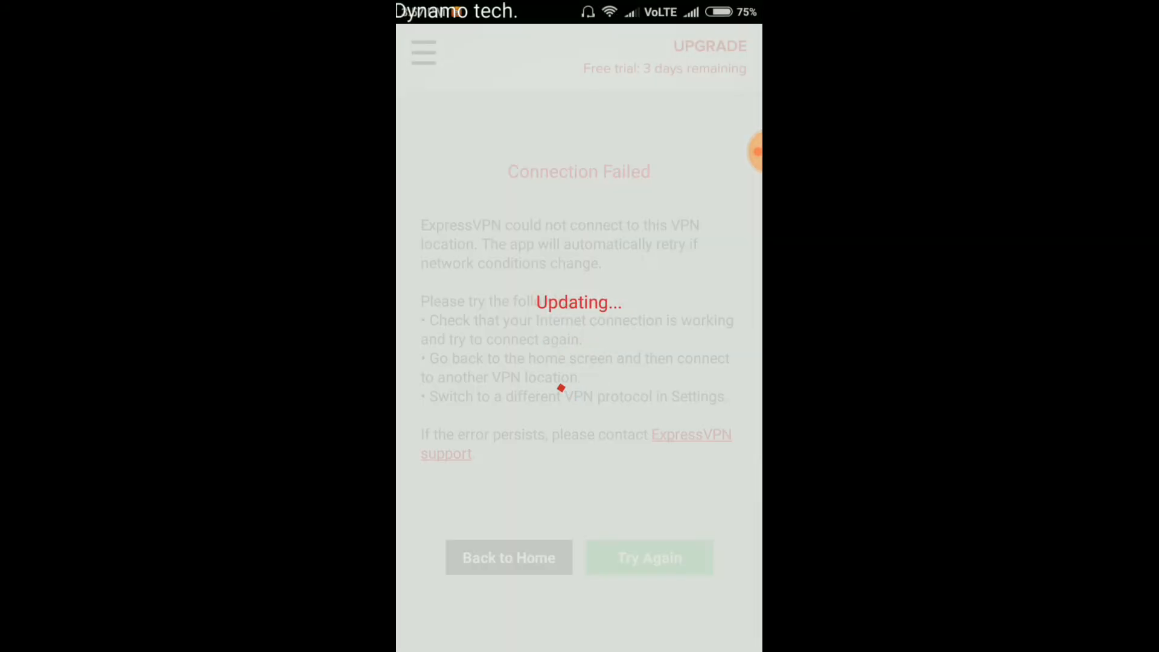
click(649, 558)
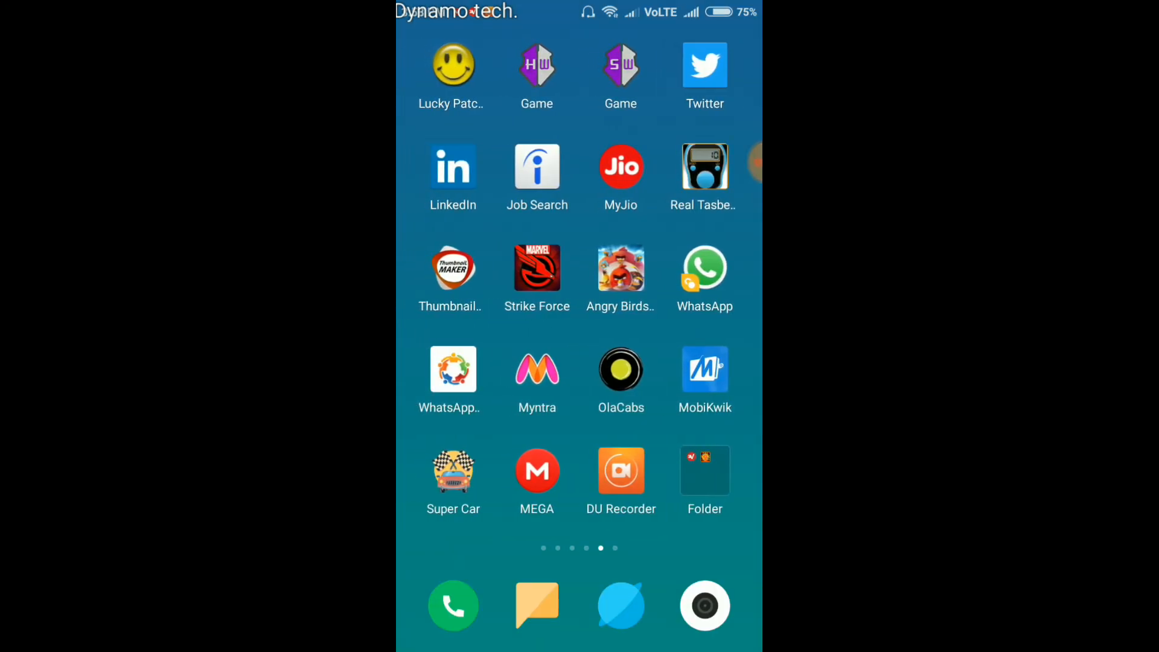
scroll(left, 3)
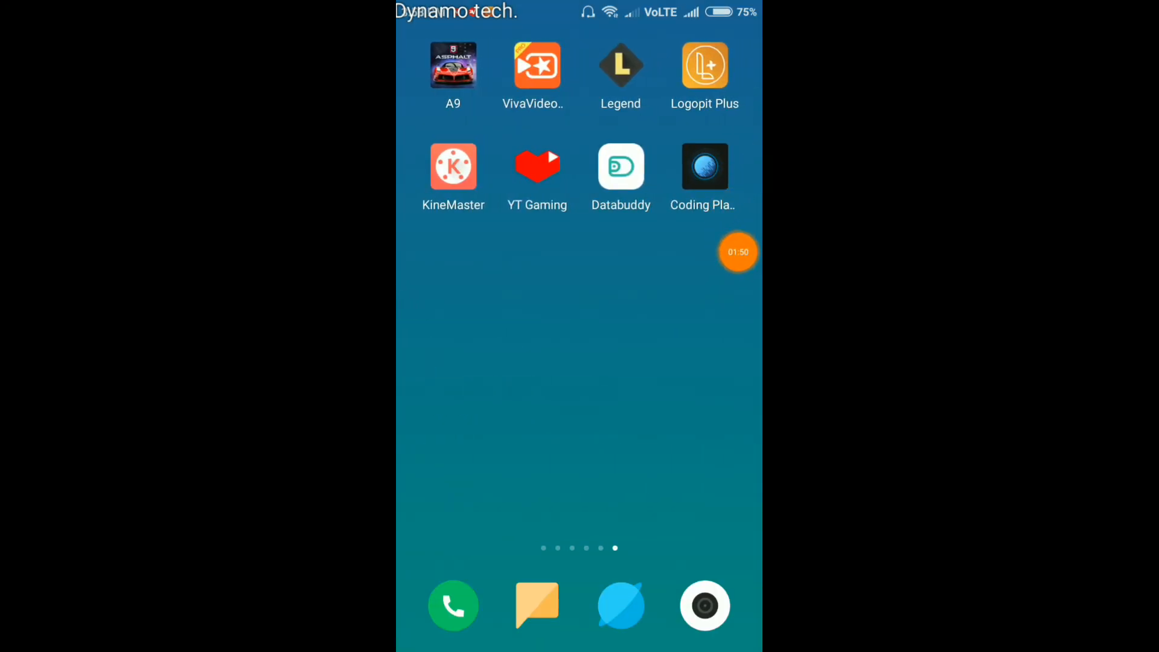